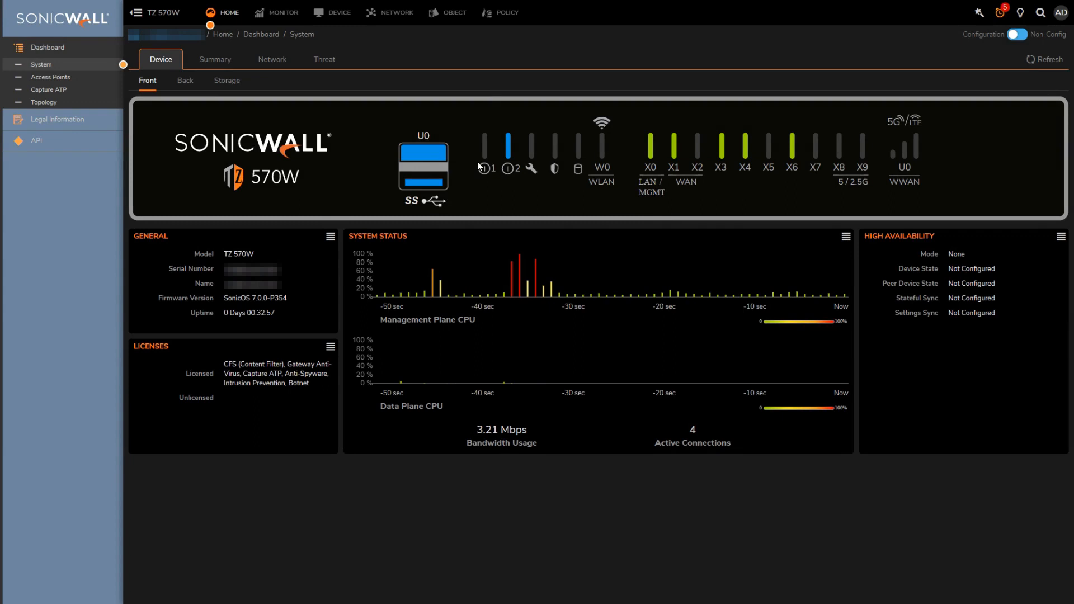
# - Navigate to POLICY > Security Services > Botnet Filter settings
pyautogui.click(505, 12)
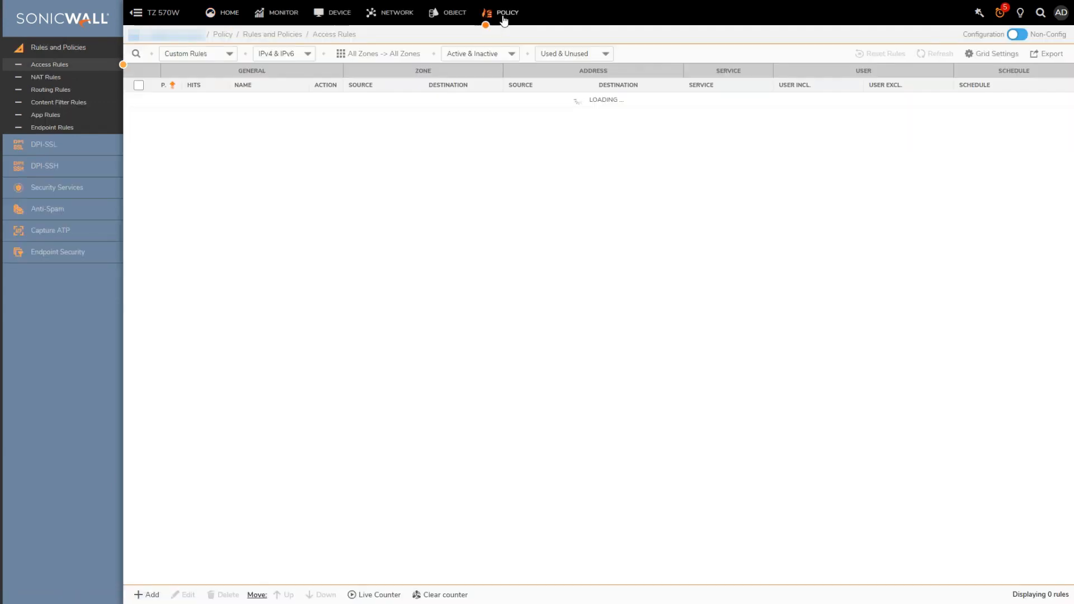
pyautogui.click(56, 187)
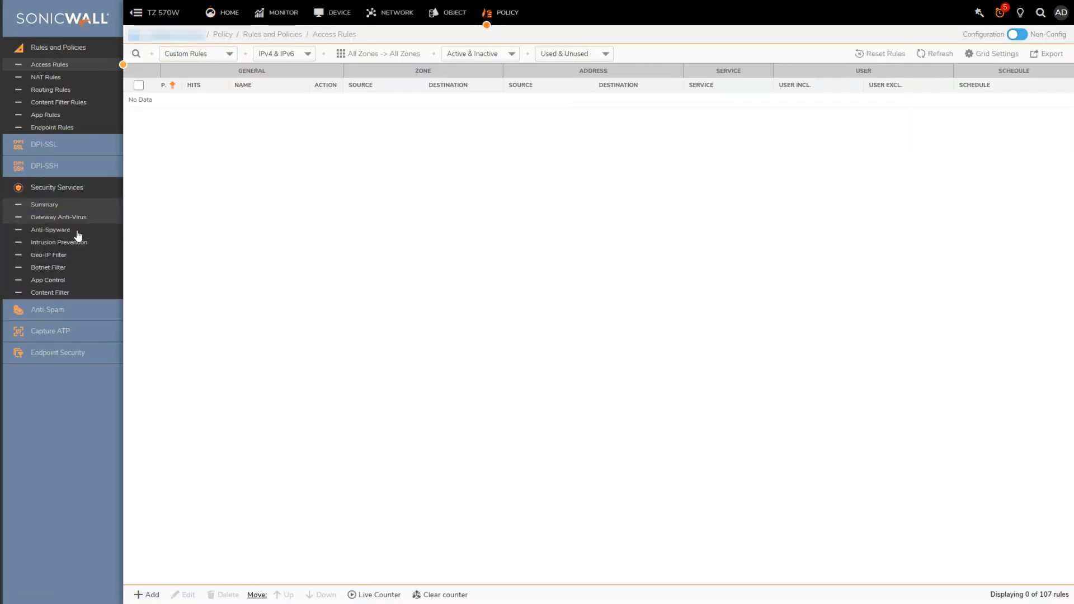
pyautogui.click(48, 267)
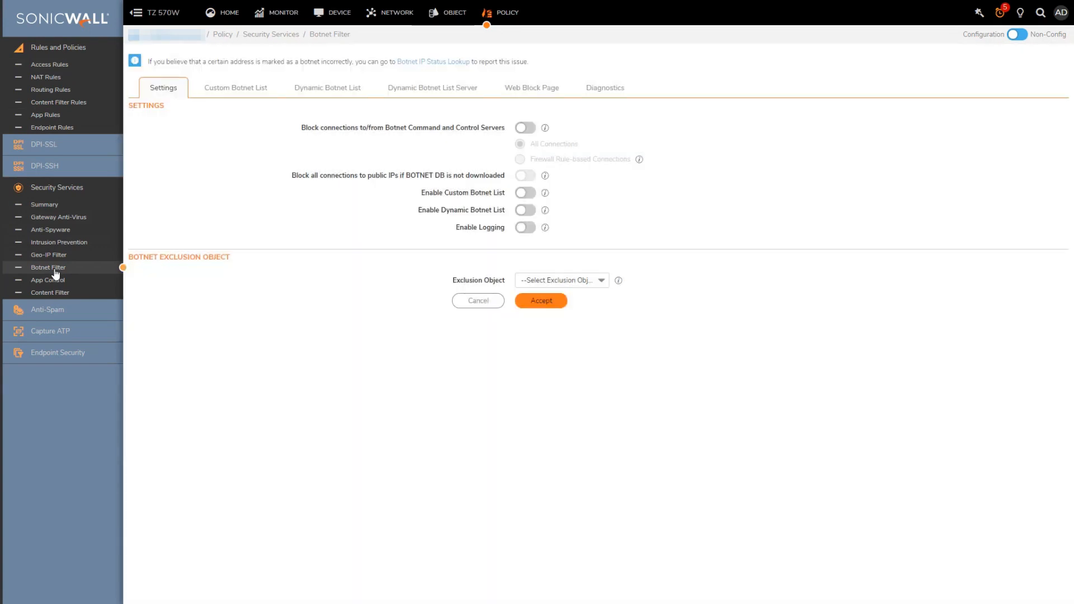
pyautogui.moveTo(394, 226)
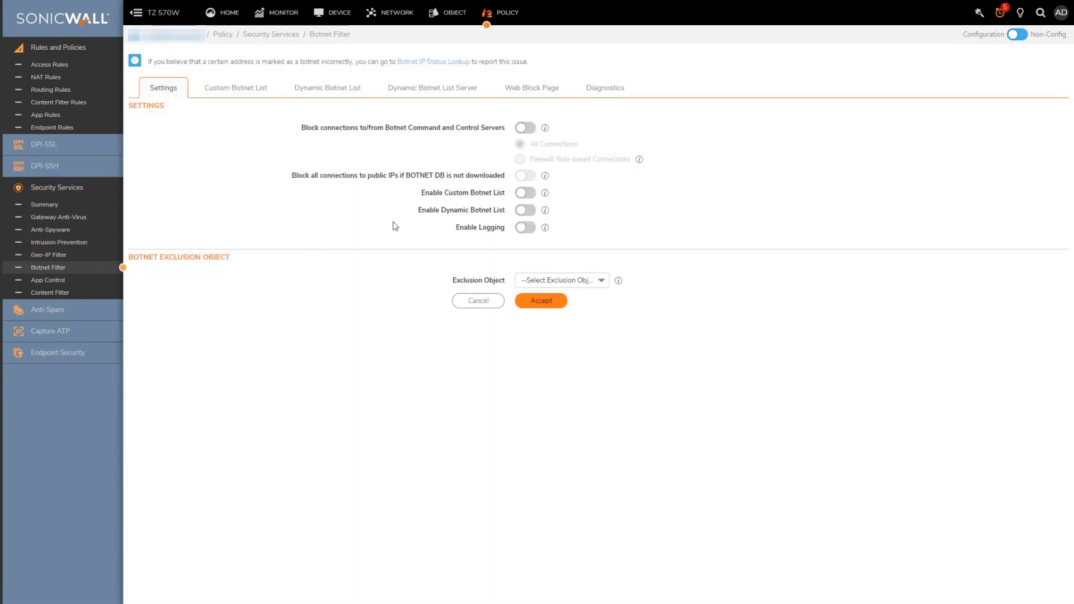
pyautogui.moveTo(503, 142)
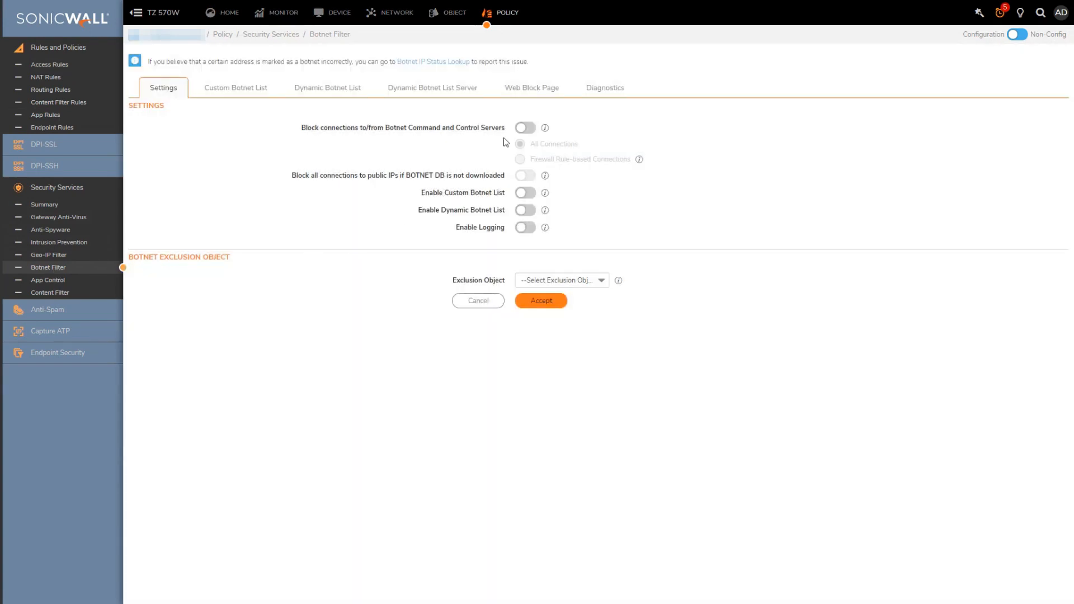
# - Enable blocking of botnet command-and-control servers with logging and accept the change
pyautogui.click(525, 127)
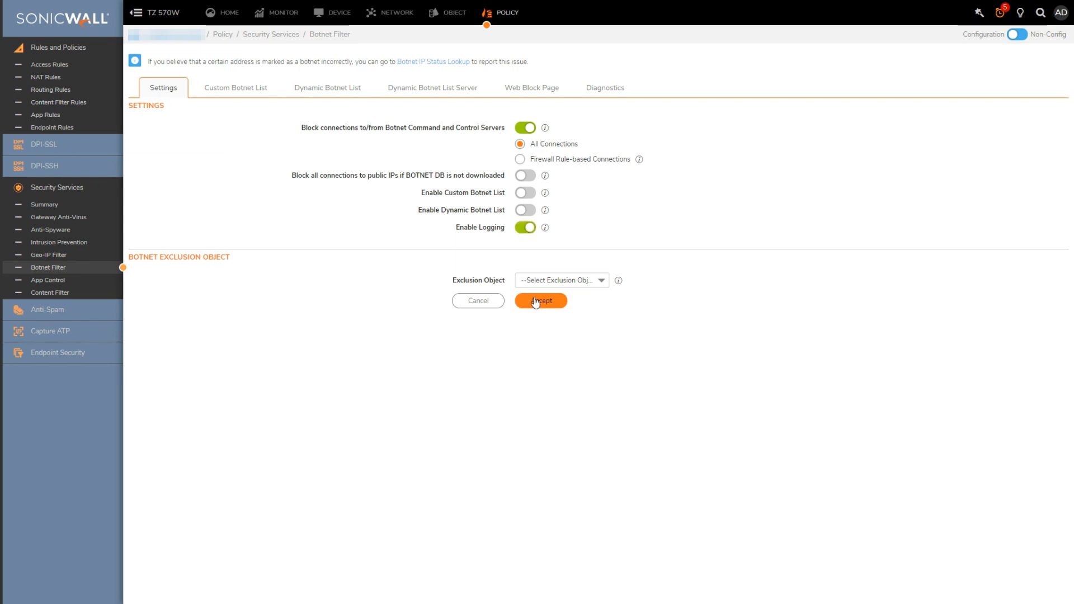
pyautogui.click(540, 300)
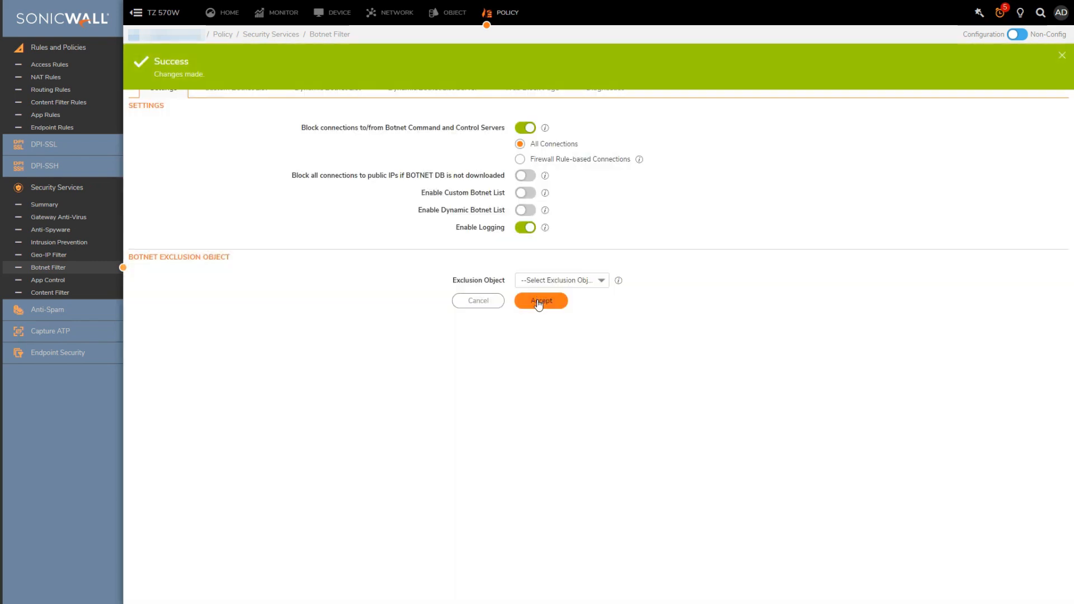
pyautogui.click(1061, 55)
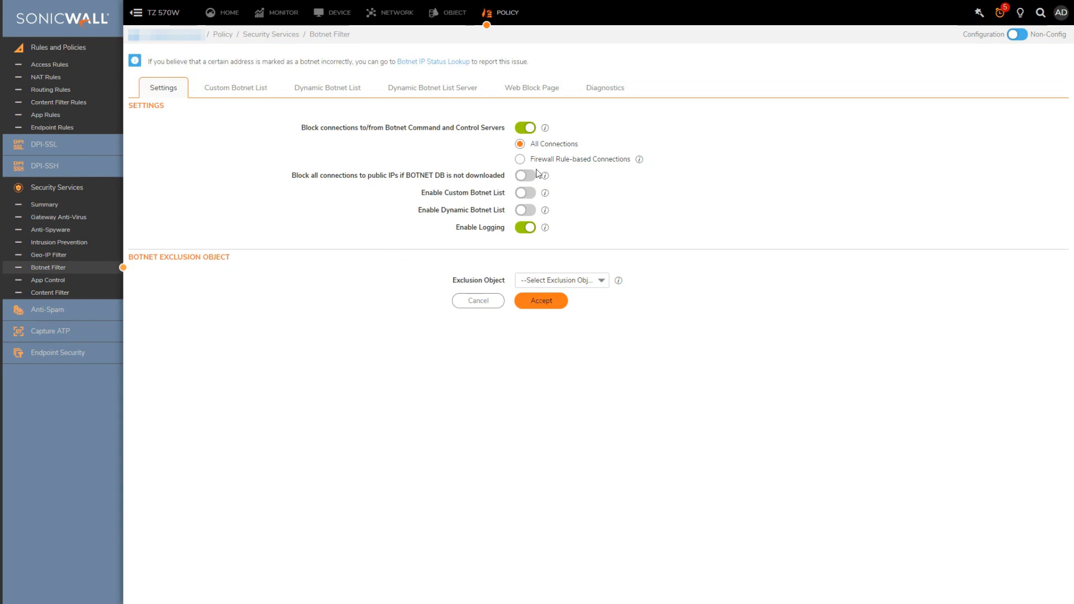
pyautogui.moveTo(545, 178)
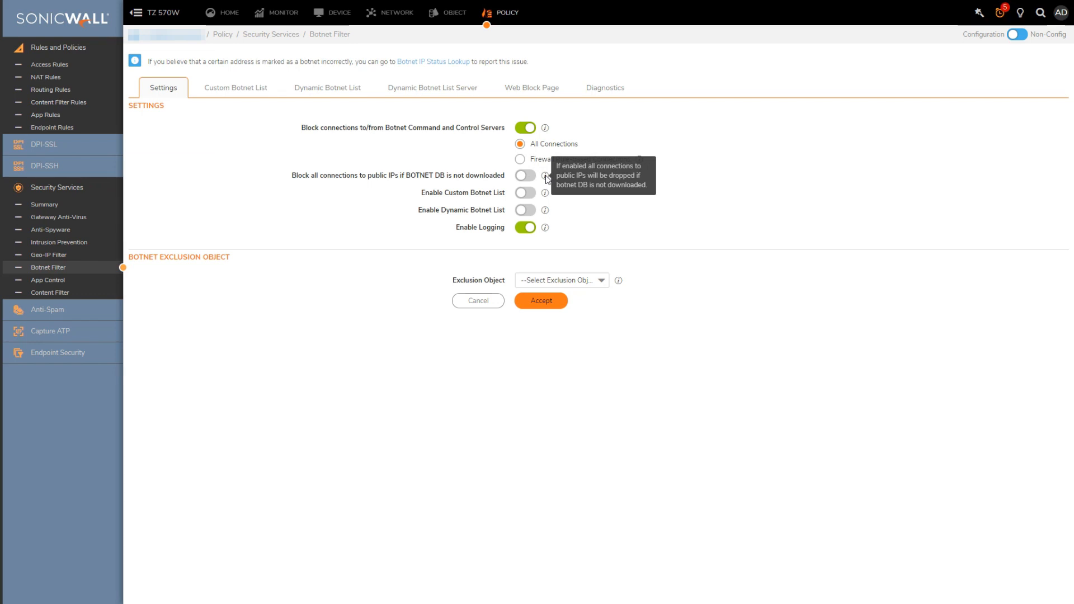
pyautogui.moveTo(545, 193)
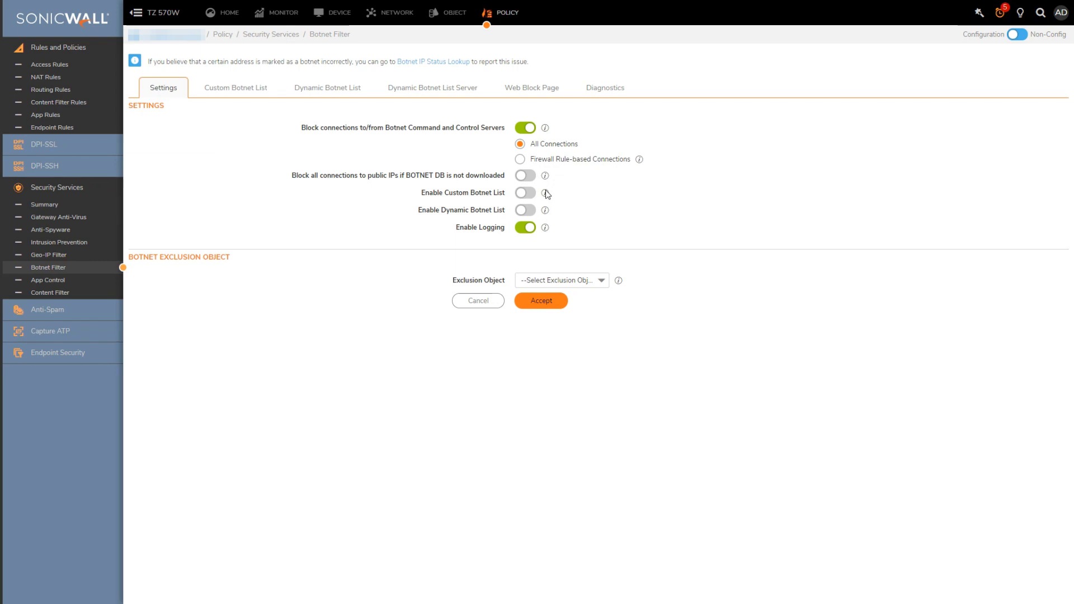
pyautogui.moveTo(544, 193)
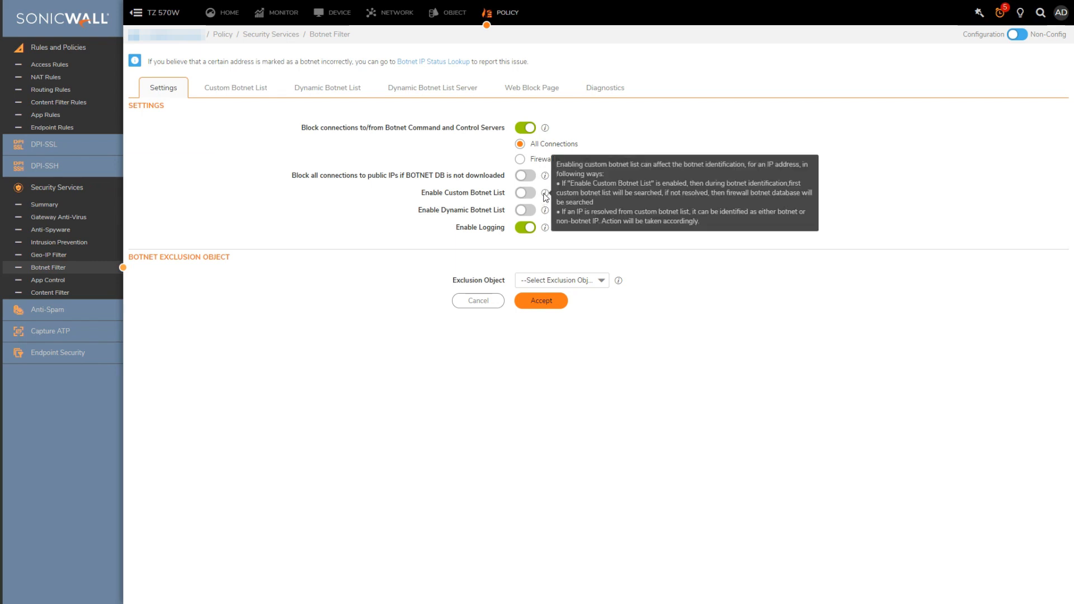
pyautogui.moveTo(527, 196)
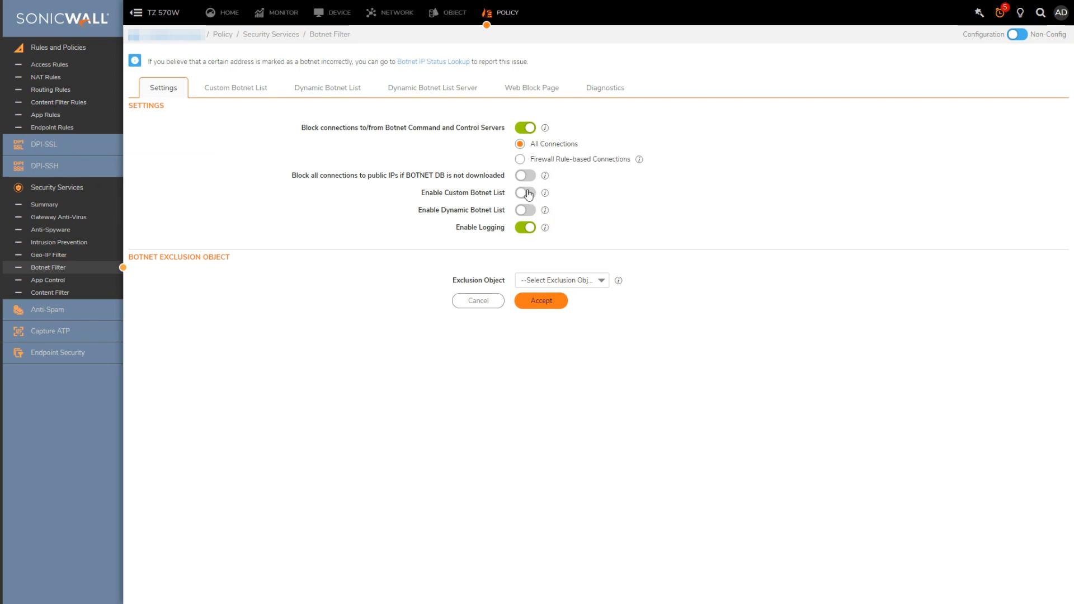
# - Enable the Custom Botnet List, accept it, and view its empty list
pyautogui.click(525, 192)
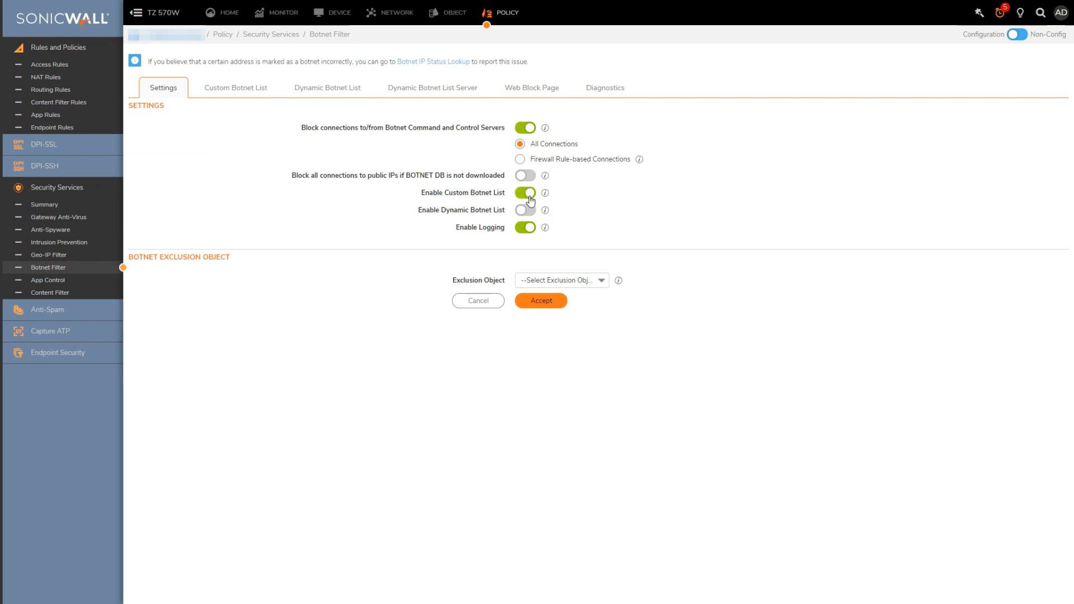
pyautogui.click(540, 299)
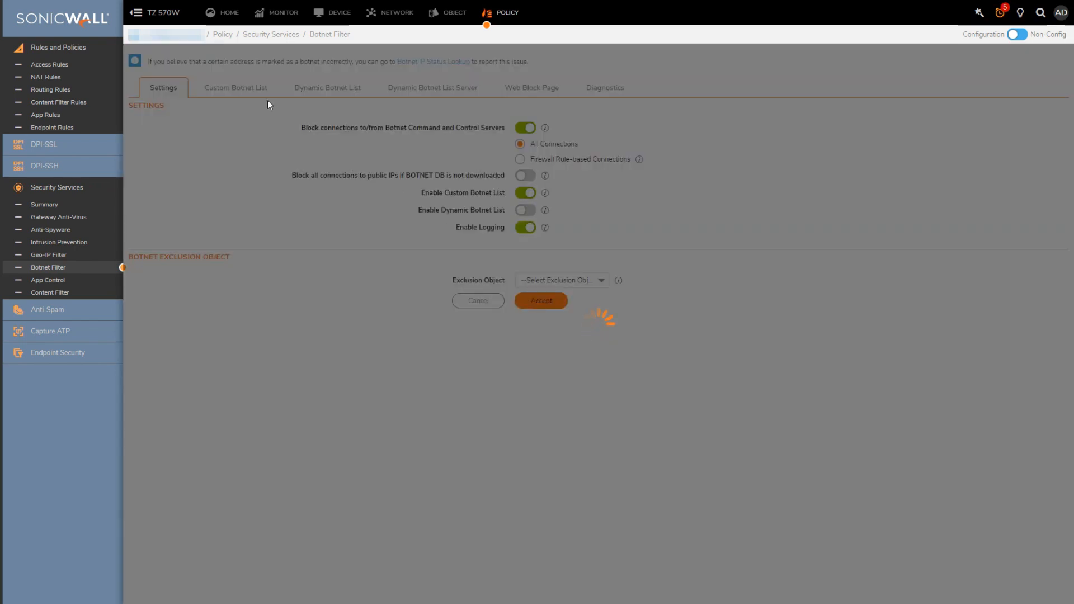
pyautogui.click(540, 301)
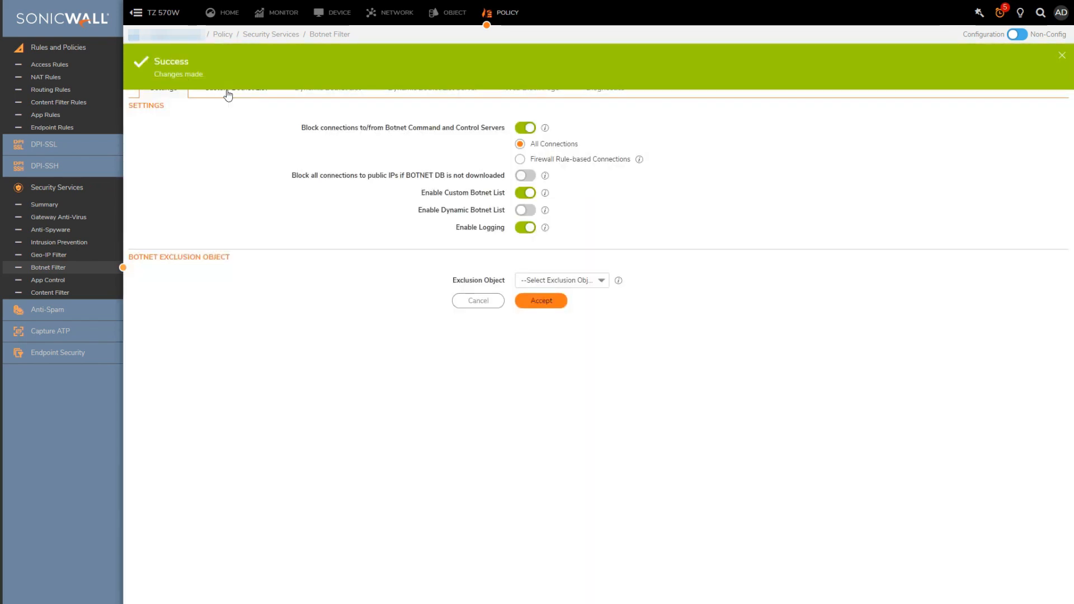
pyautogui.click(236, 88)
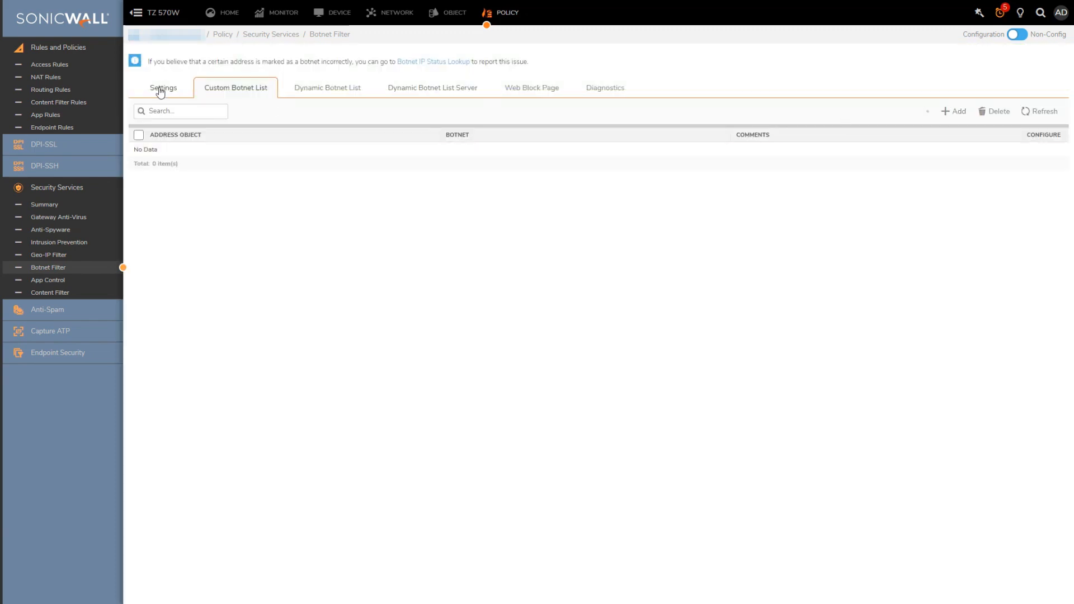
# - Review the Dynamic Botnet List Server options and the empty Dynamic Botnet List
pyautogui.click(163, 87)
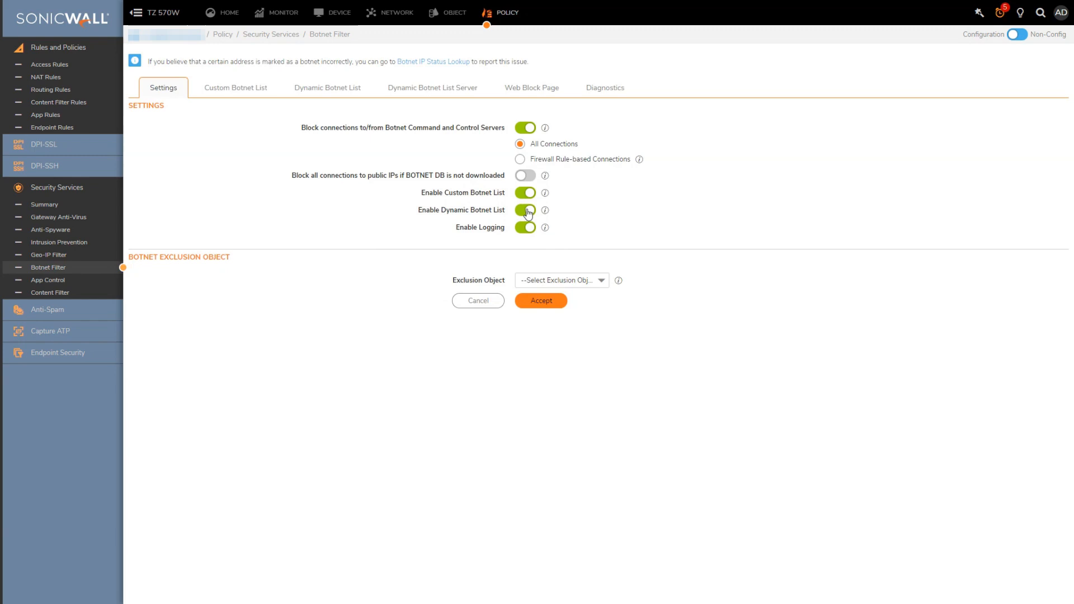
pyautogui.click(526, 209)
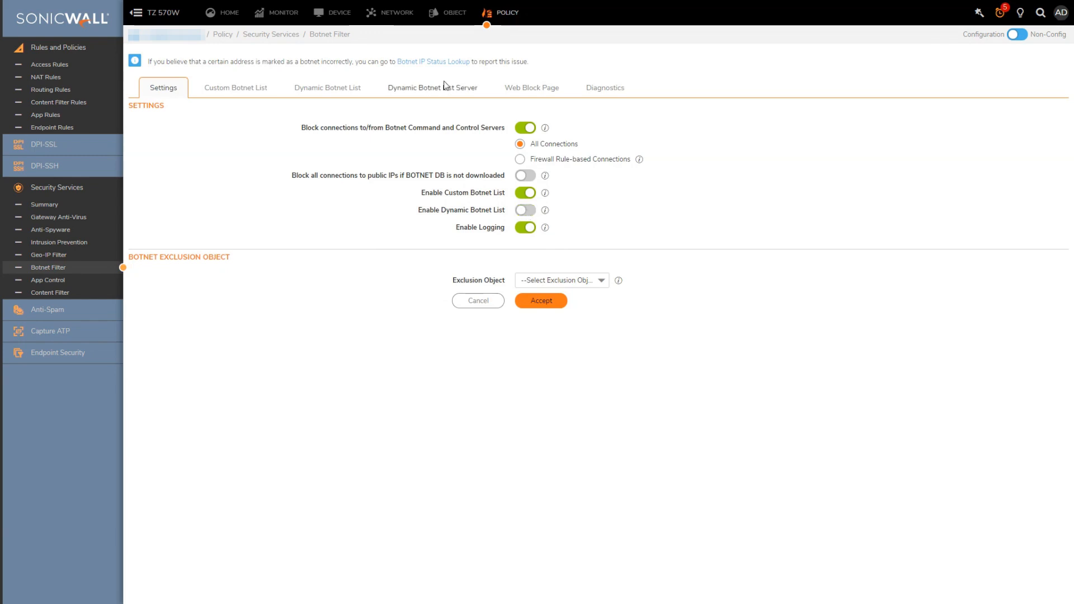
pyautogui.click(432, 88)
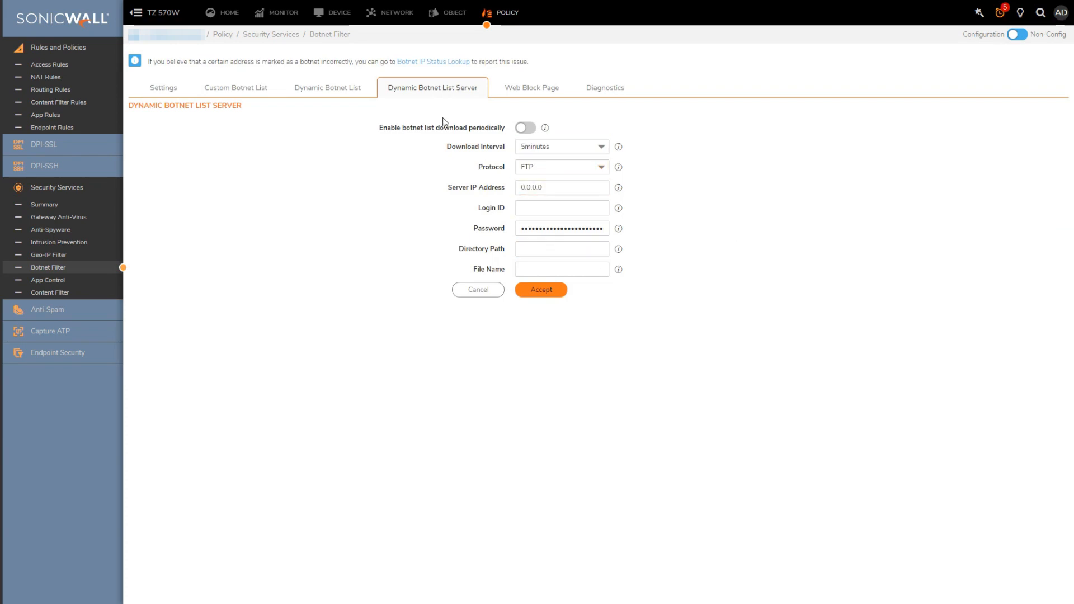
pyautogui.click(328, 87)
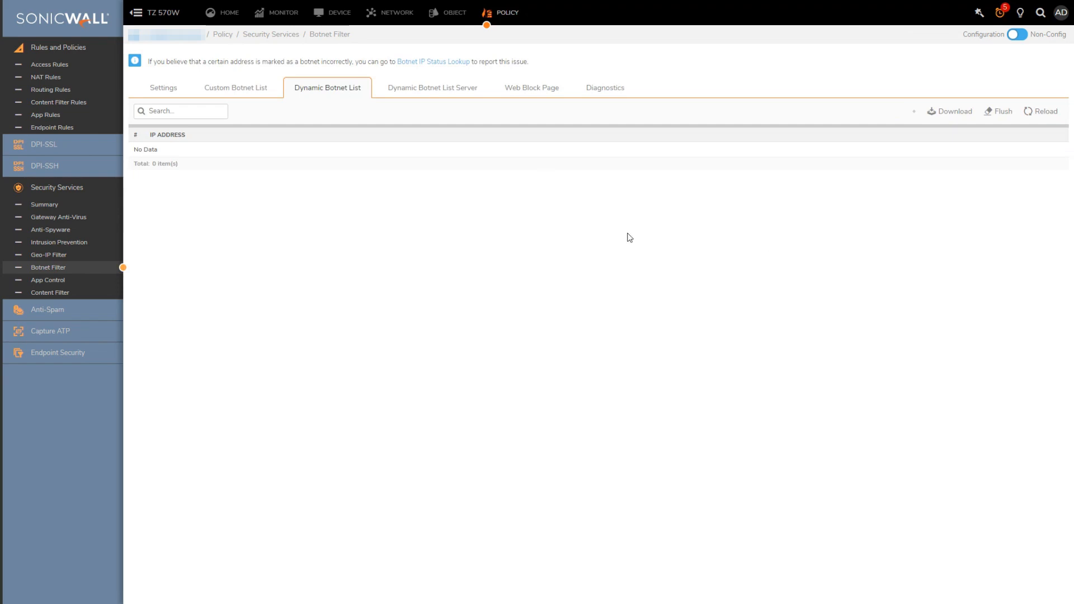
pyautogui.moveTo(476, 216)
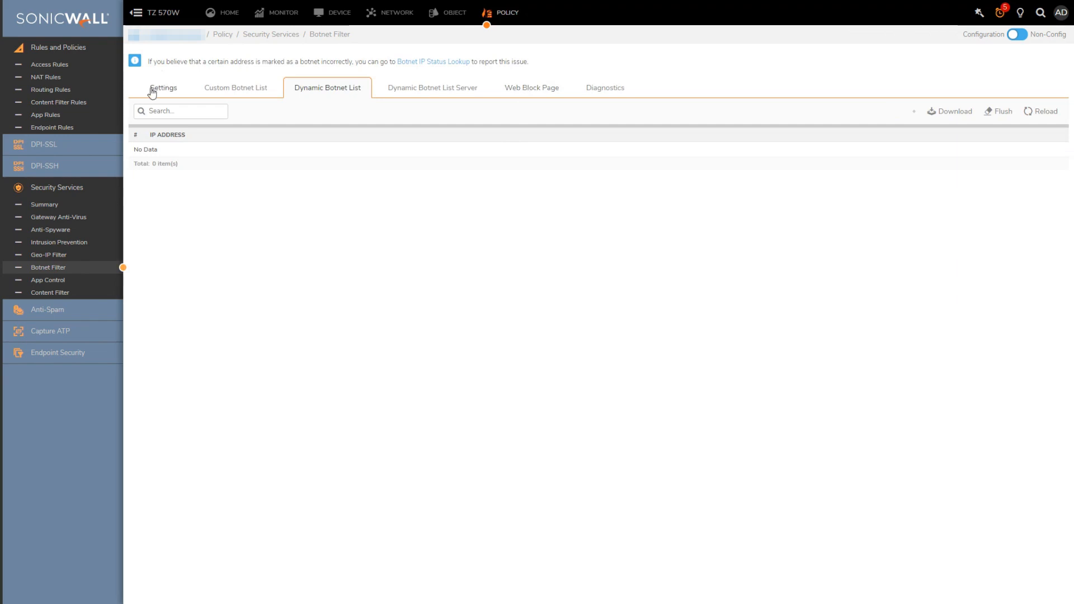
# - Check the botnet exclusion object choices and review the Web Block Page settings
pyautogui.click(163, 88)
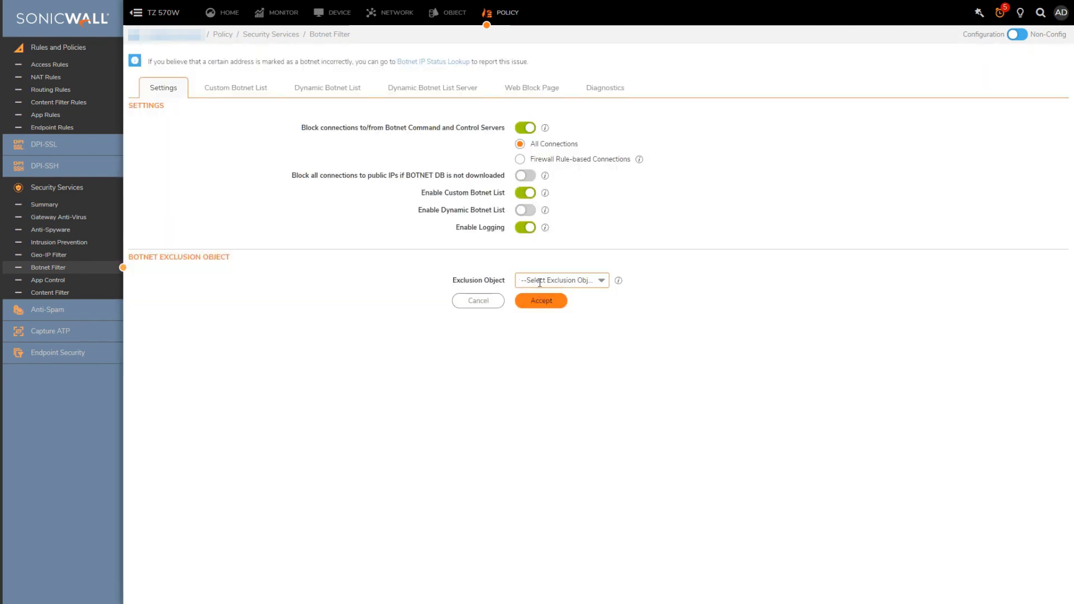
pyautogui.click(562, 280)
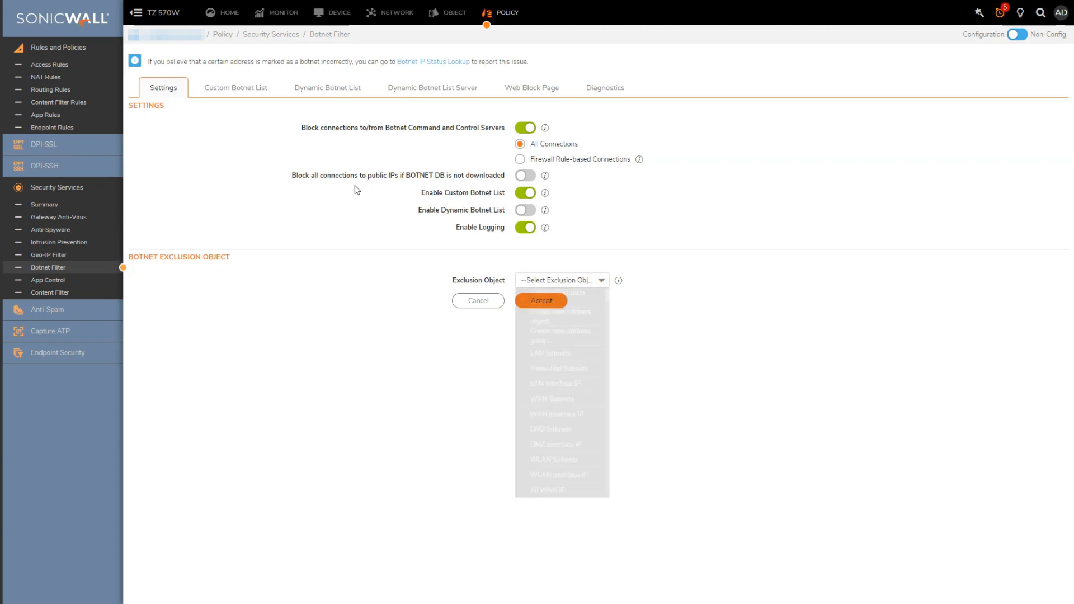
pyautogui.click(530, 87)
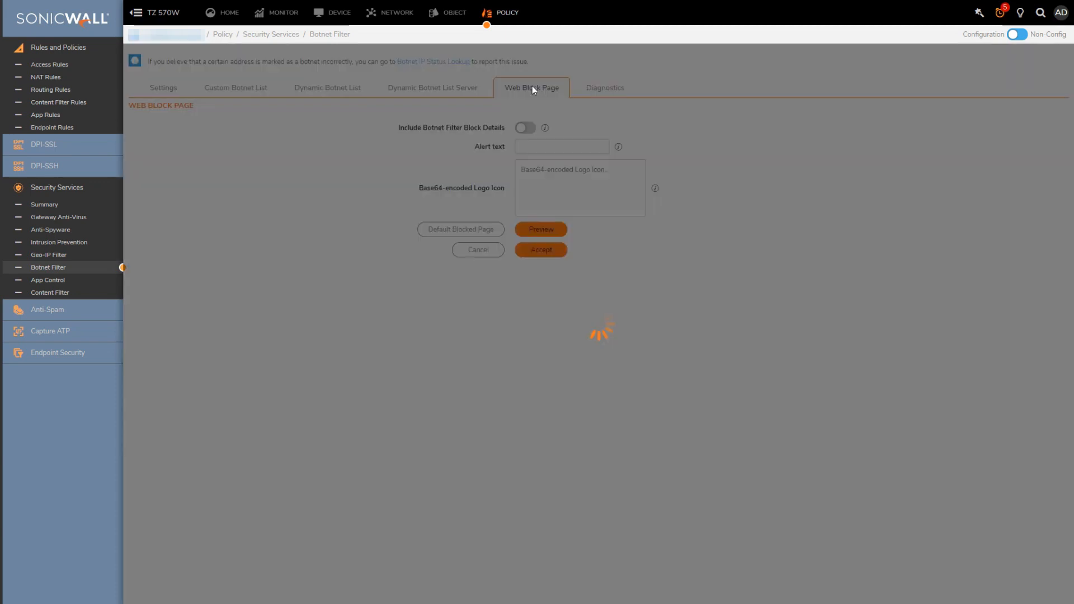
pyautogui.click(524, 128)
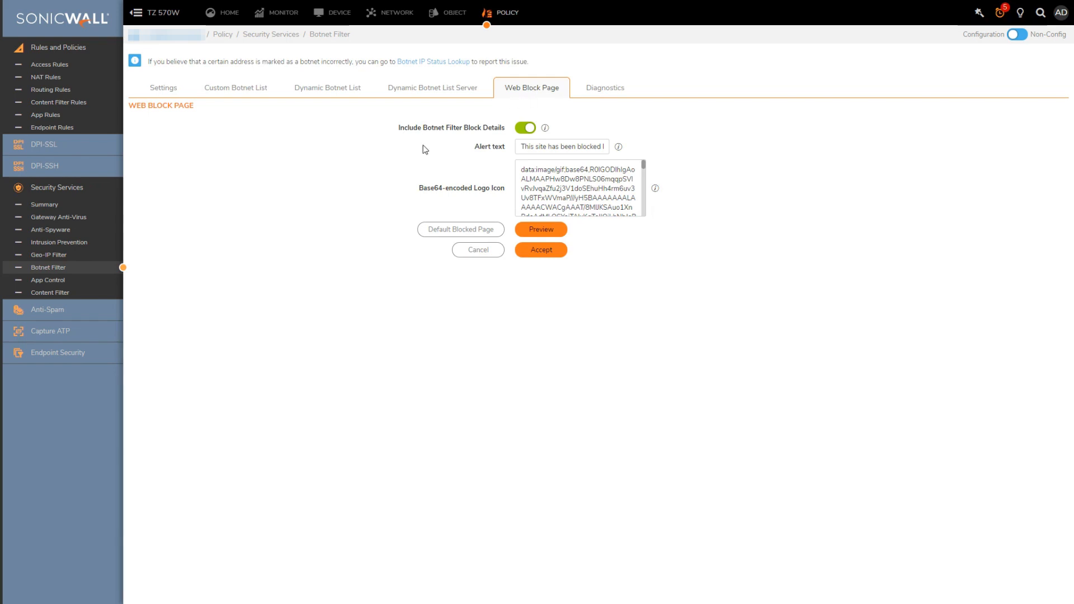
pyautogui.moveTo(331, 222)
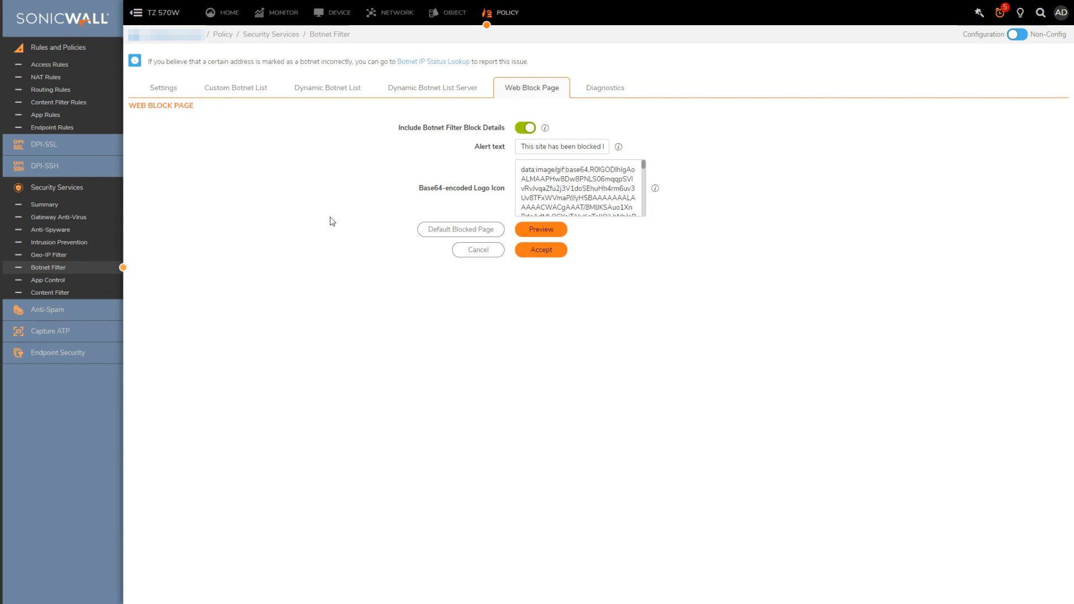
pyautogui.moveTo(592, 96)
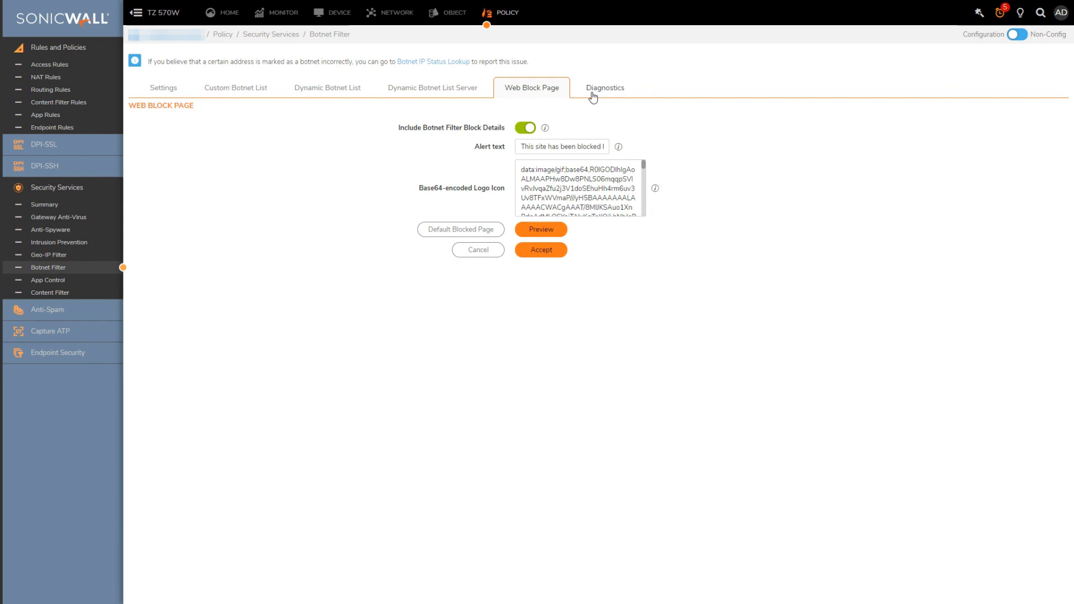
# - In Diagnostics, show botnets and look up 8.8.8.8, rated not a botnet server
pyautogui.click(604, 87)
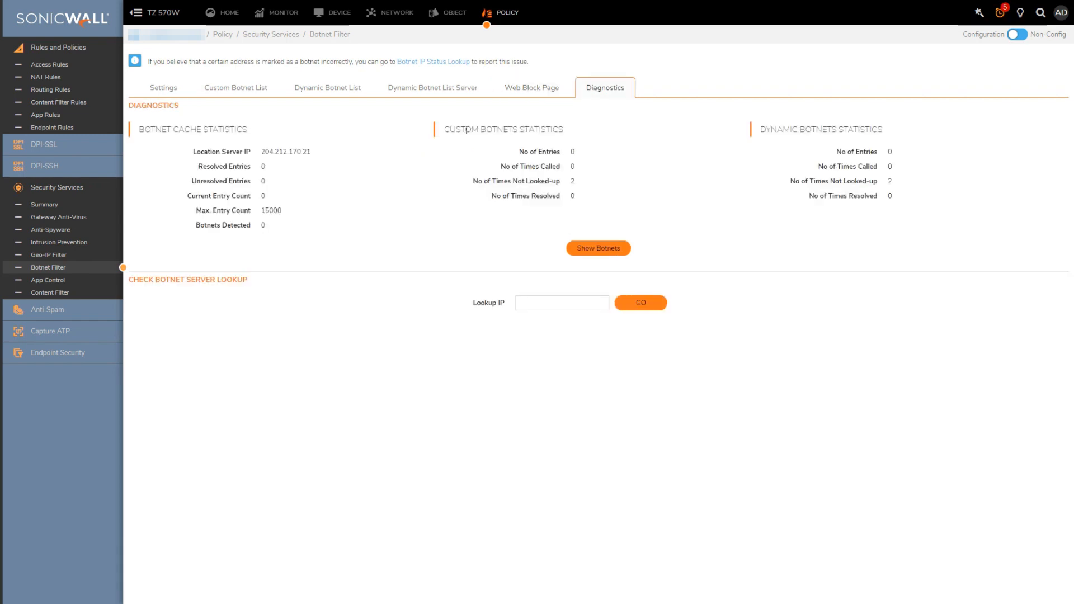
pyautogui.moveTo(457, 186)
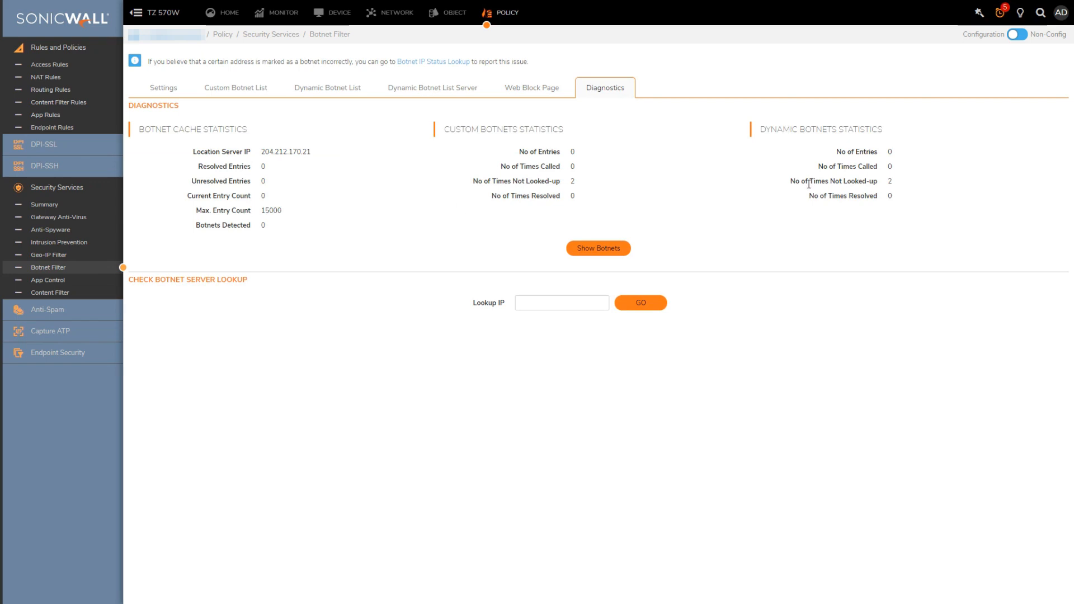
pyautogui.moveTo(605, 248)
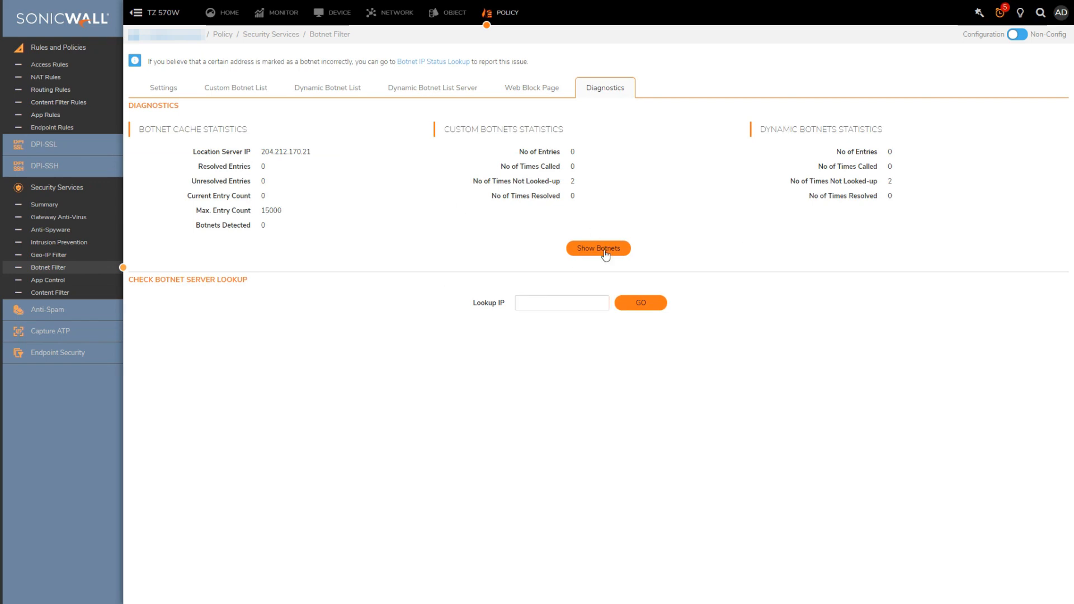
pyautogui.click(598, 248)
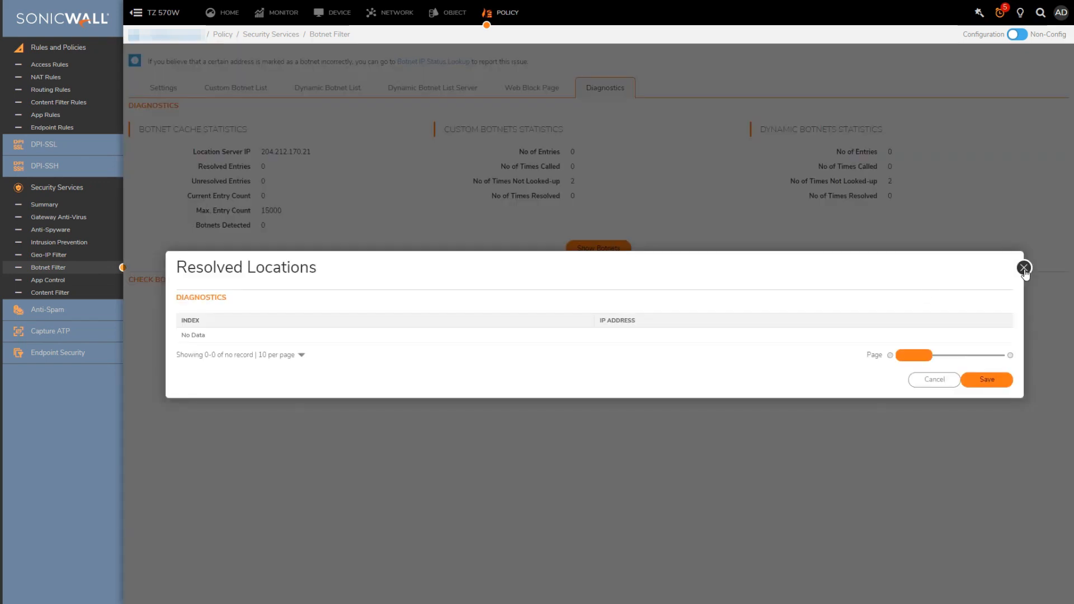
pyautogui.click(1024, 267)
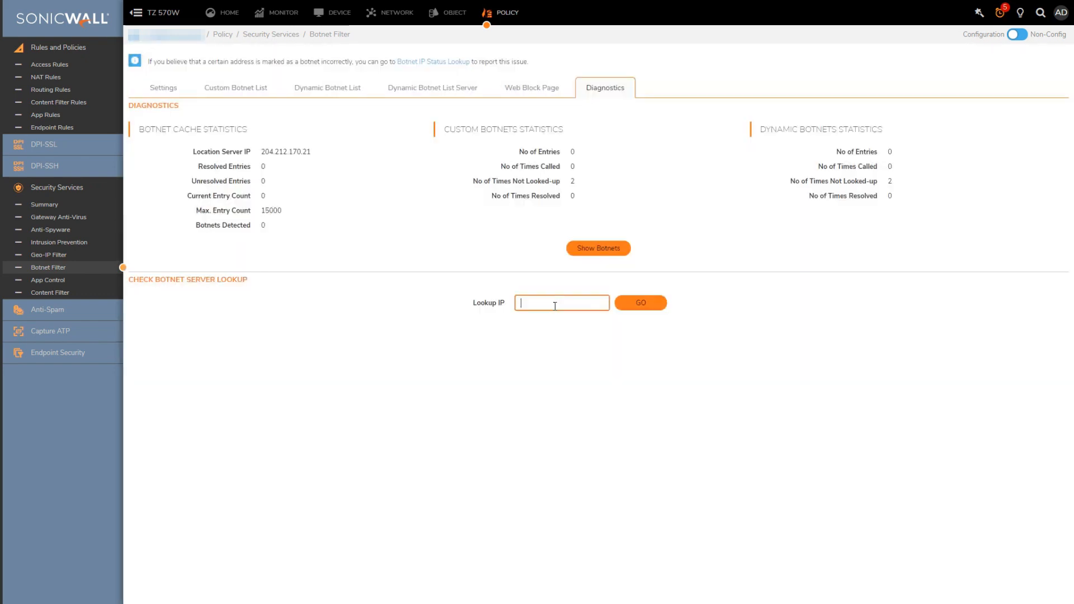
pyautogui.write('8.8.8.')
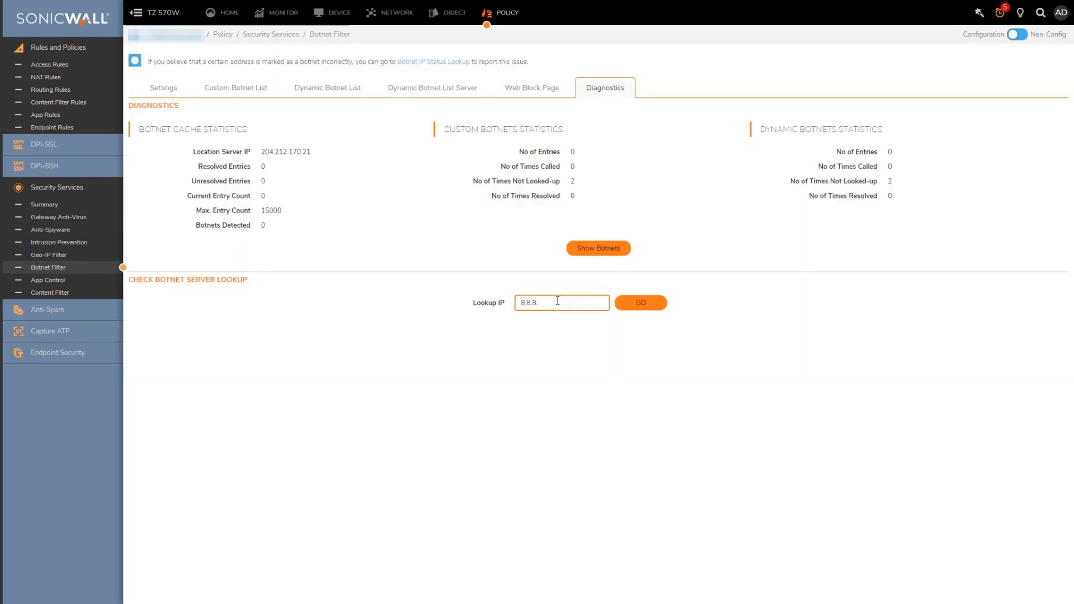
pyautogui.click(639, 302)
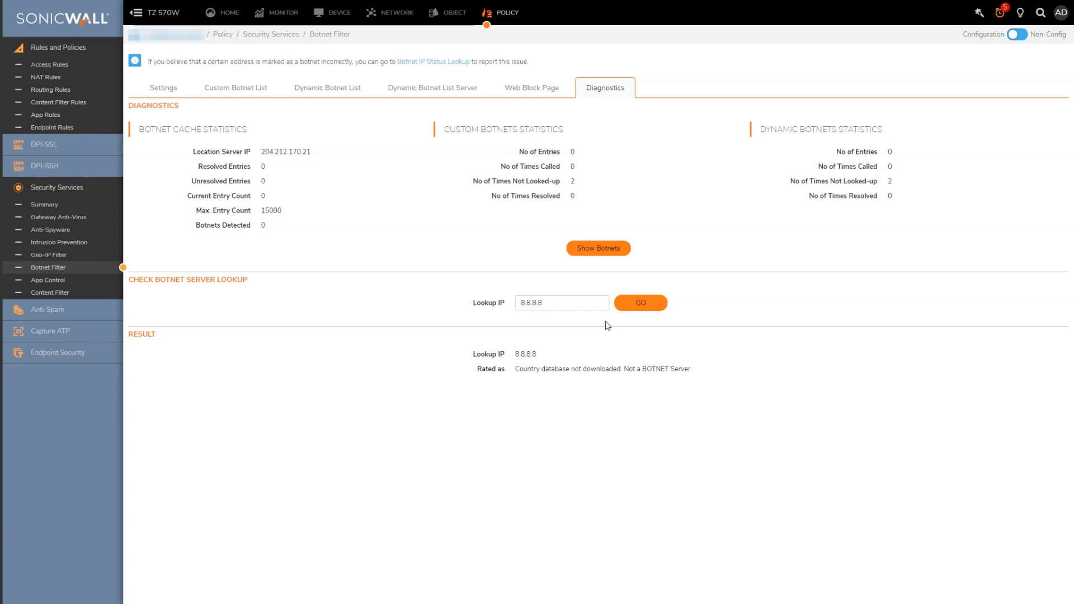
pyautogui.moveTo(596, 368)
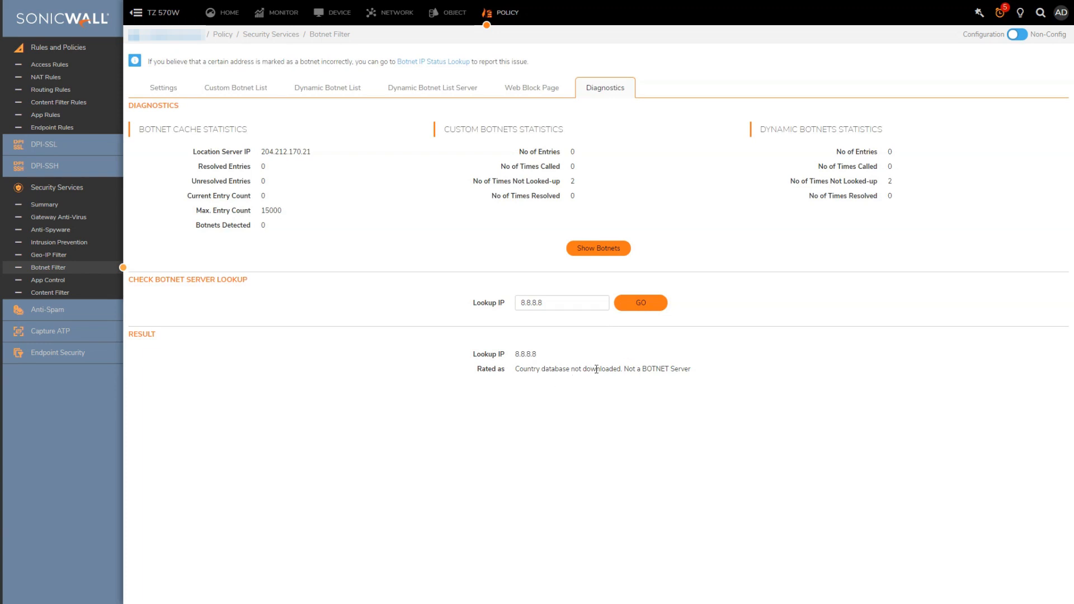
pyautogui.moveTo(731, 310)
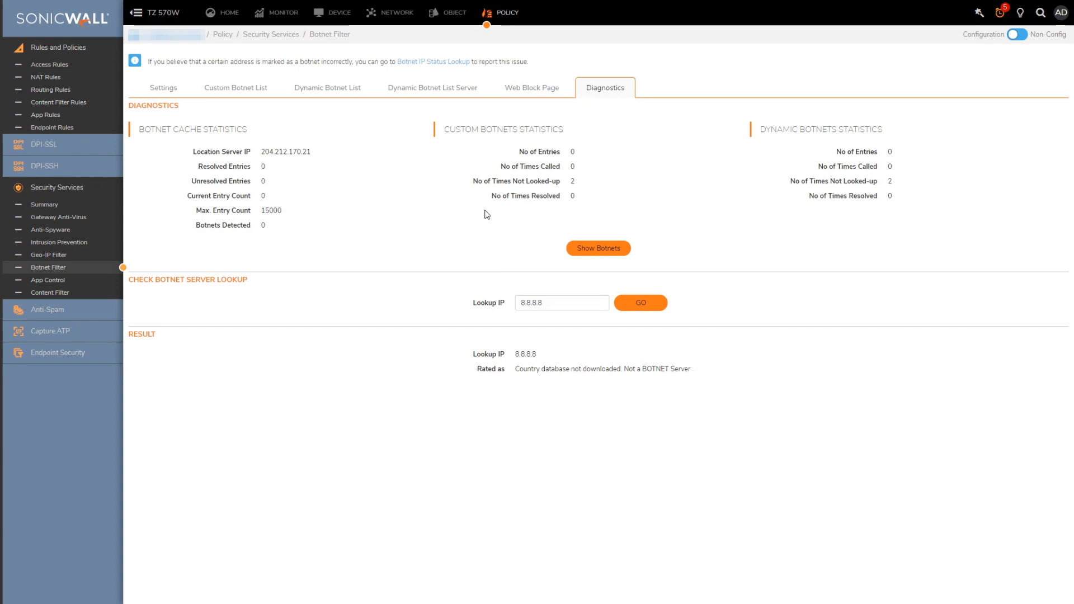
pyautogui.moveTo(213, 121)
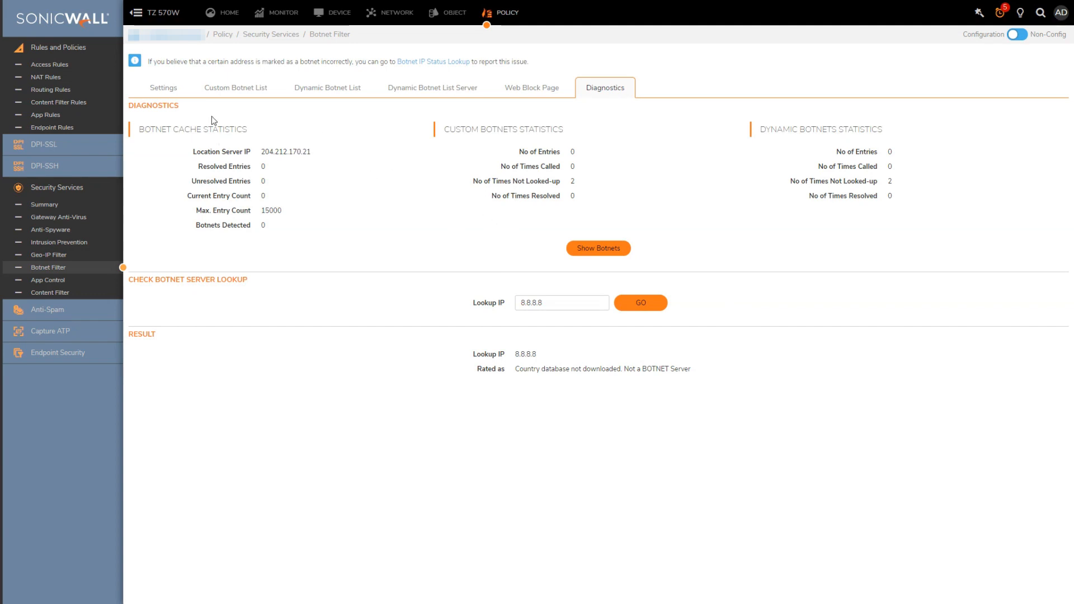
pyautogui.moveTo(49, 65)
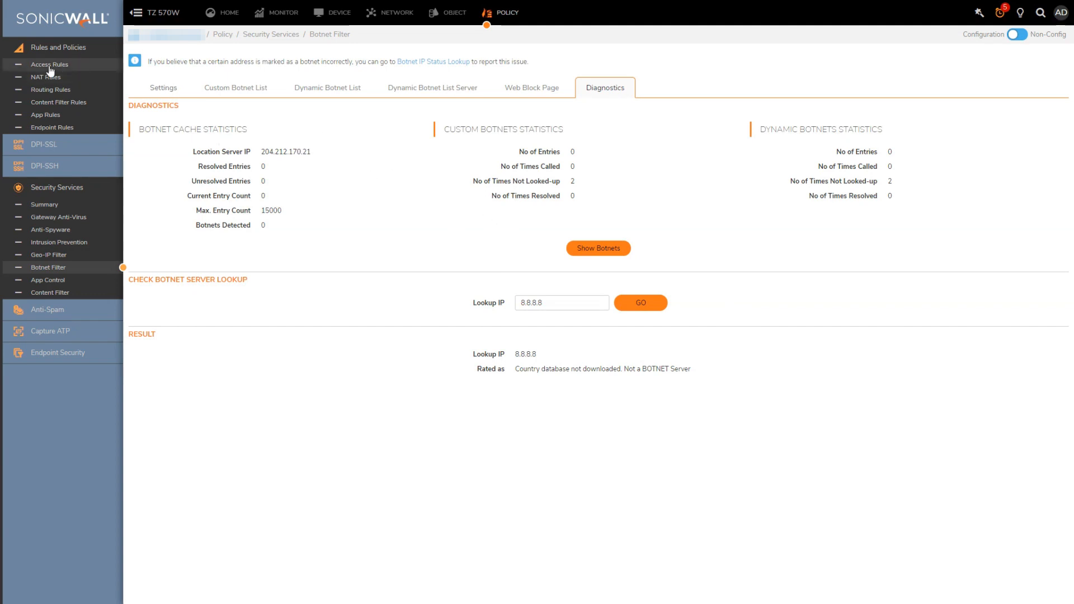
# - Toggle BotNet/CC in access rule 3's Security Profiles, then return to Botnet Filter
pyautogui.click(49, 65)
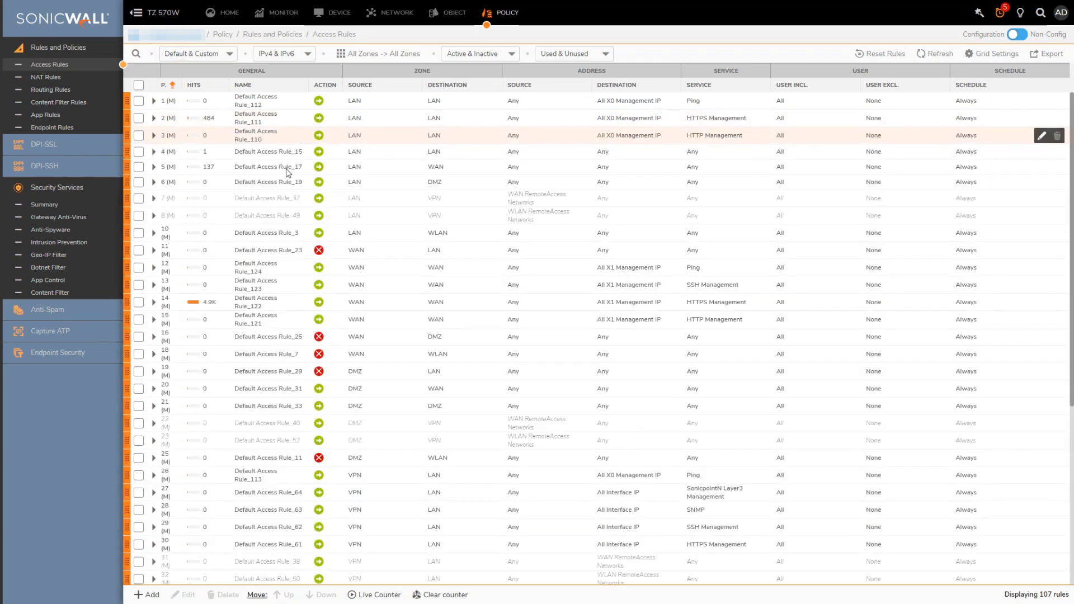
pyautogui.click(1042, 136)
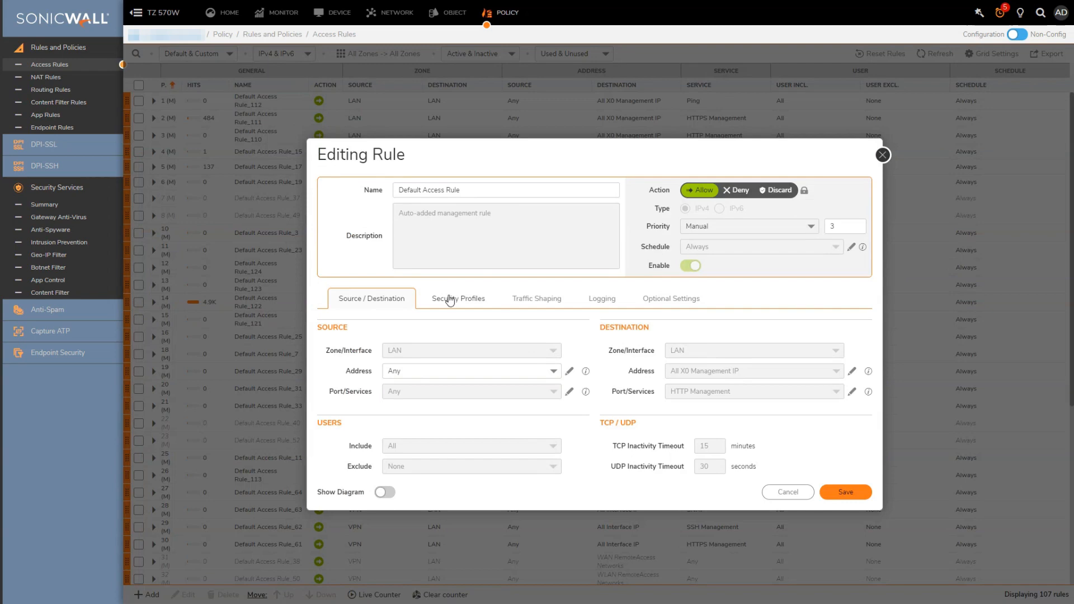
pyautogui.click(457, 297)
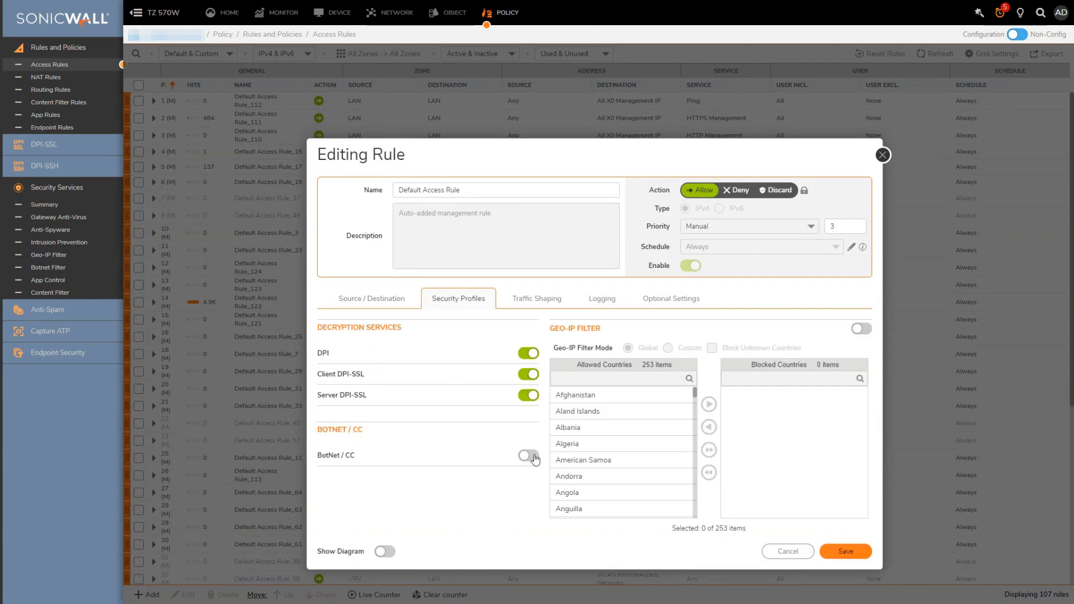
pyautogui.click(527, 455)
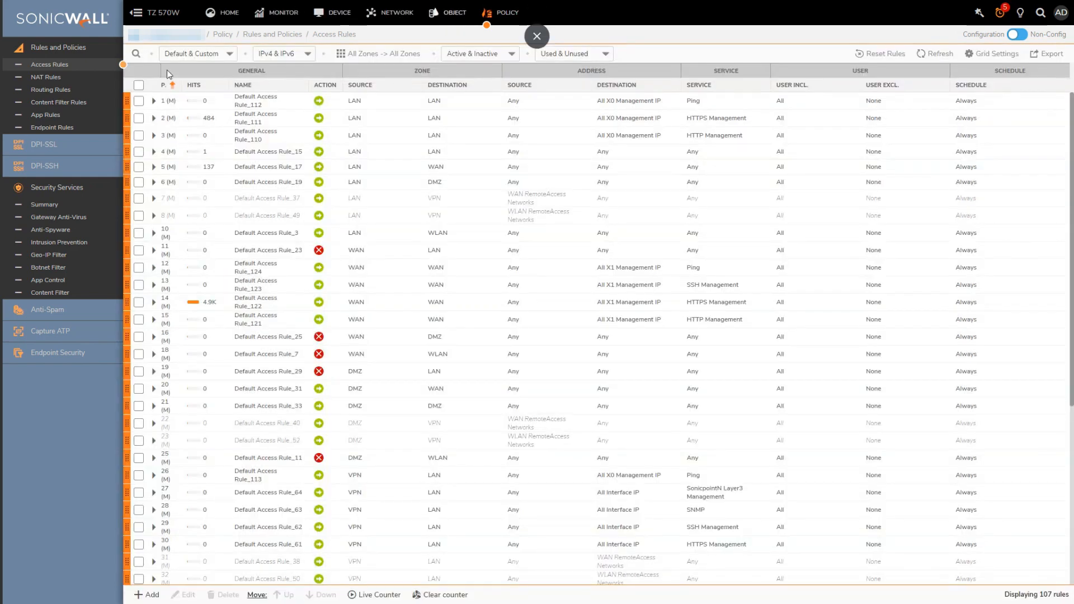
pyautogui.click(48, 268)
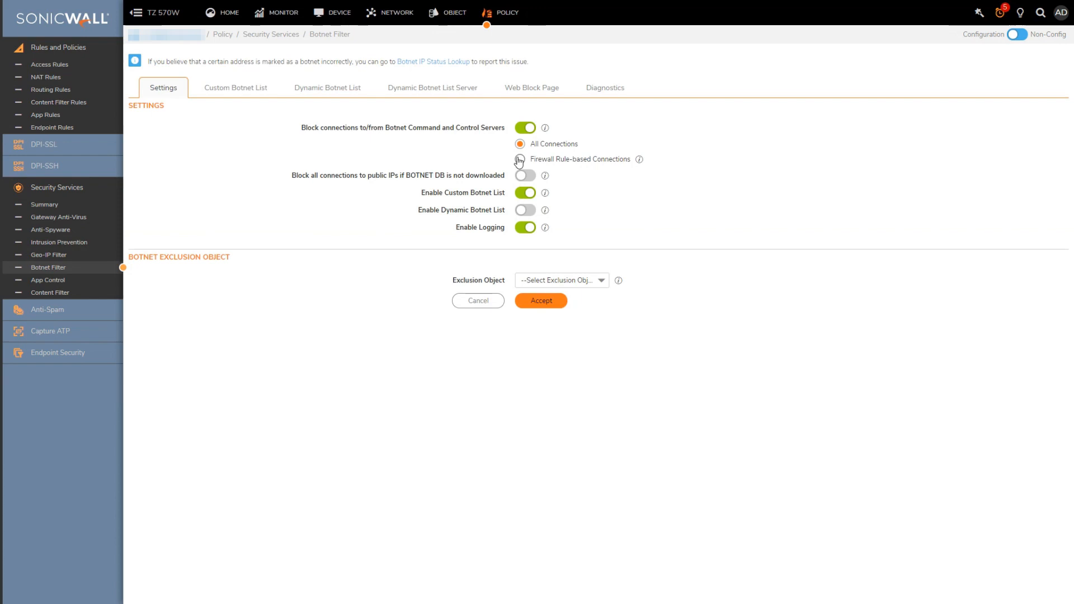
# - Select Firewall Rule-based Connections for botnet blocking
pyautogui.click(520, 159)
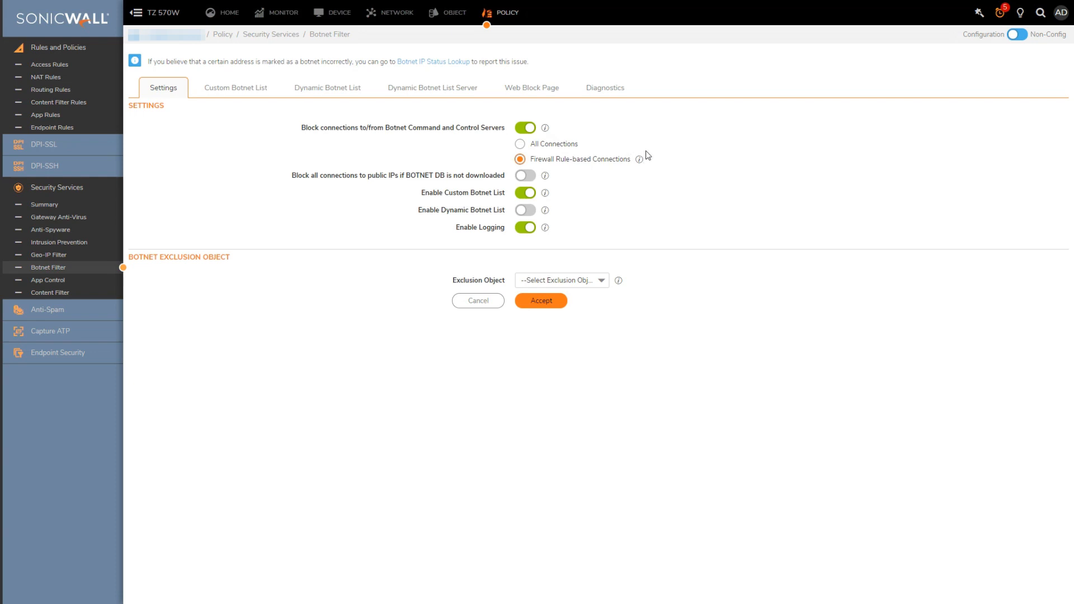
pyautogui.moveTo(641, 158)
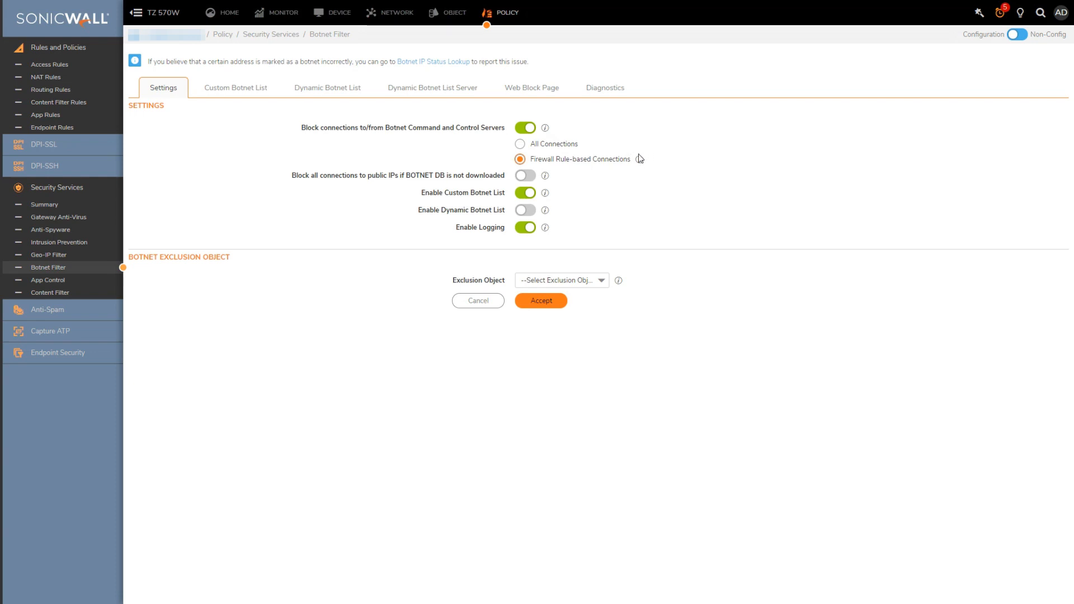
pyautogui.moveTo(567, 517)
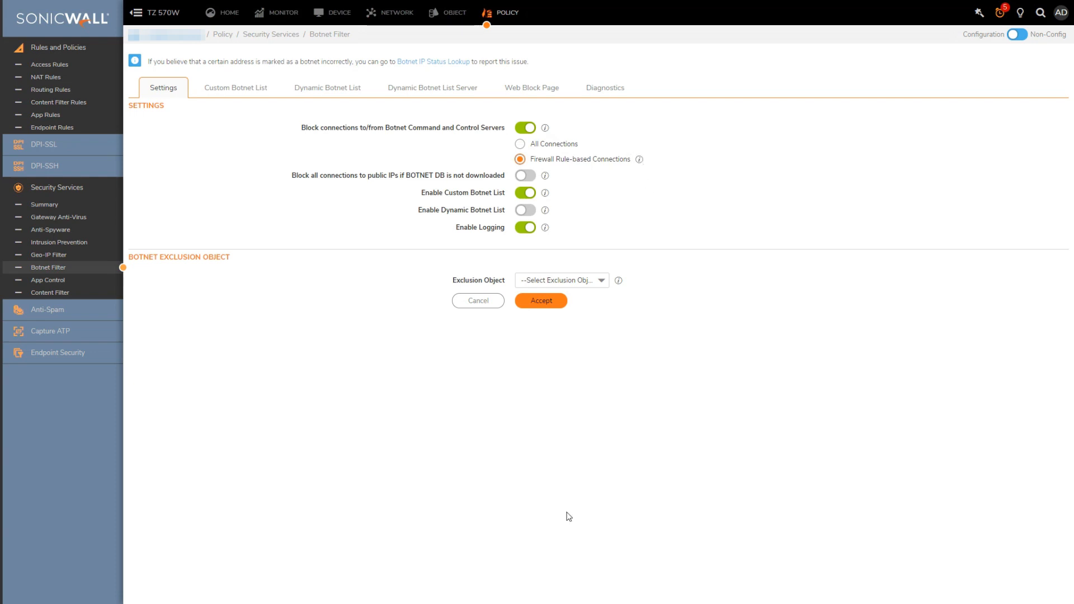
pyautogui.moveTo(346, 249)
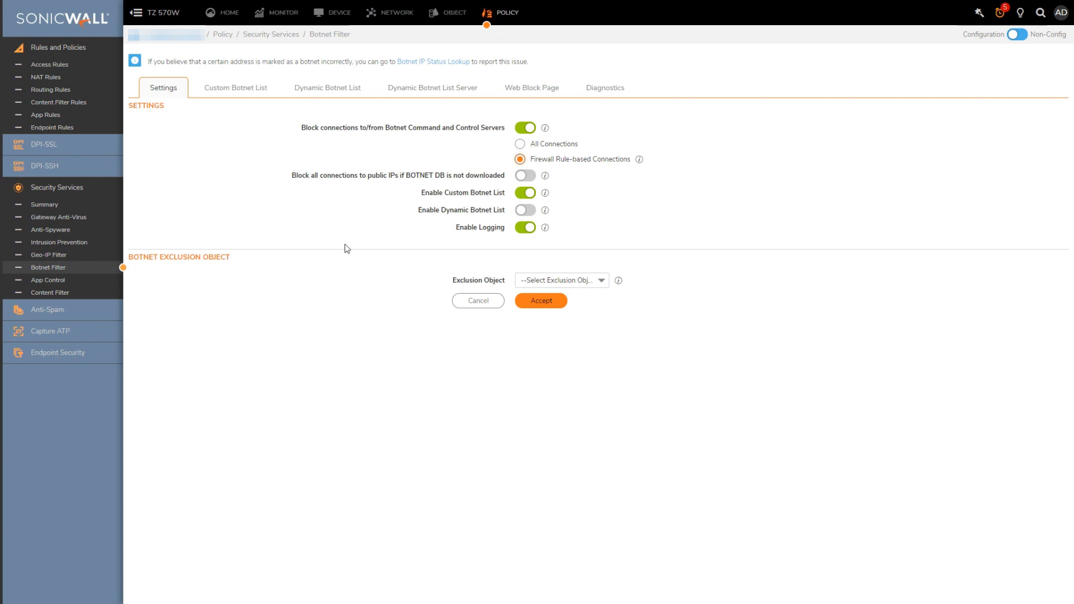